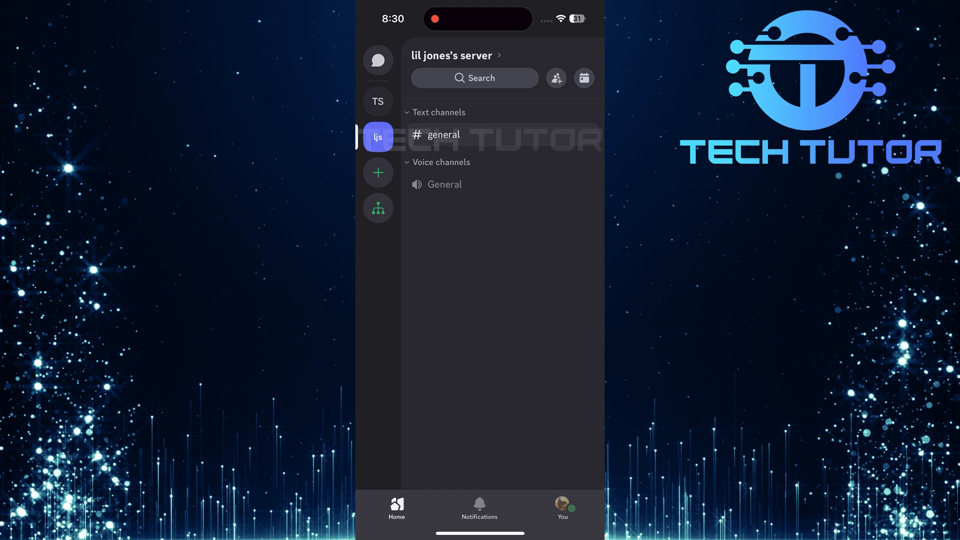
Step: Open the #general channel and show its info panel on the Members tab
left_click(444, 134)
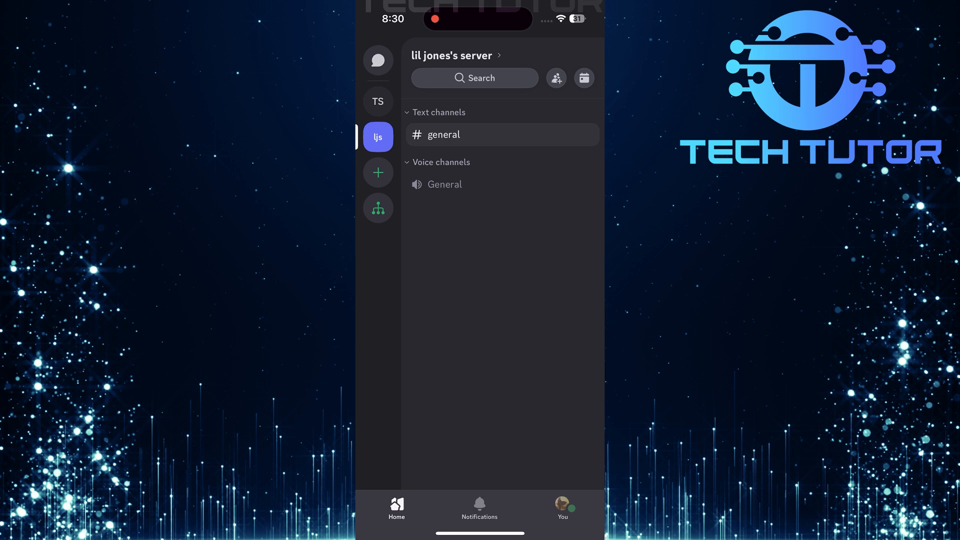
left_click(378, 101)
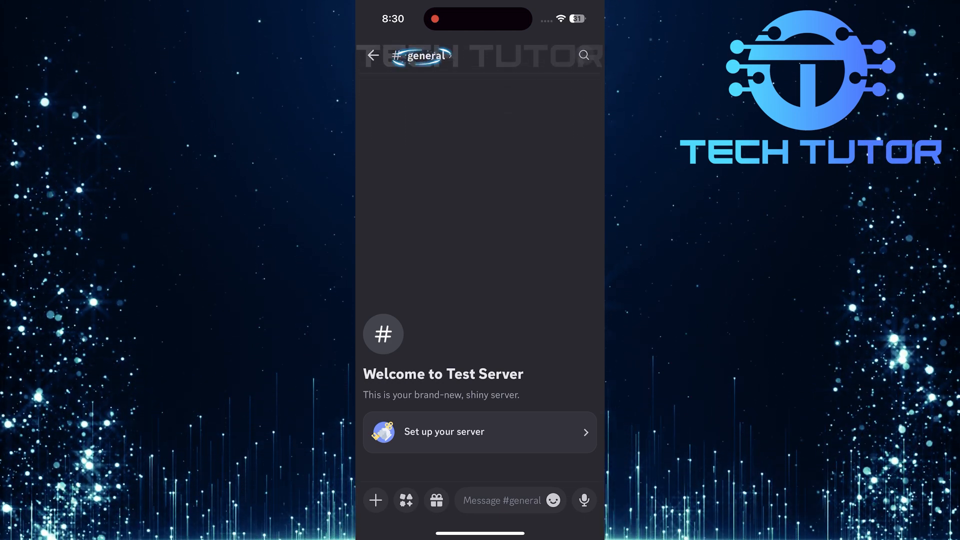
left_click(423, 55)
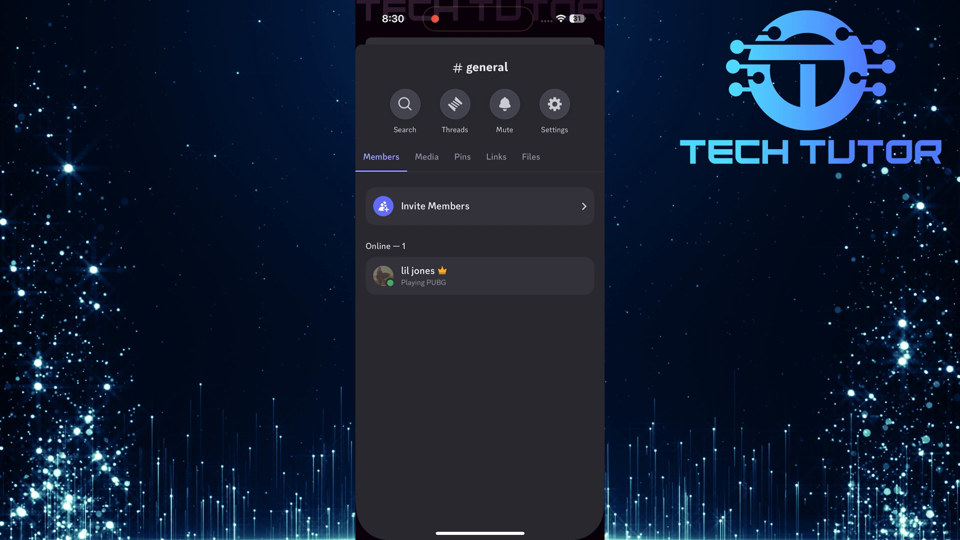